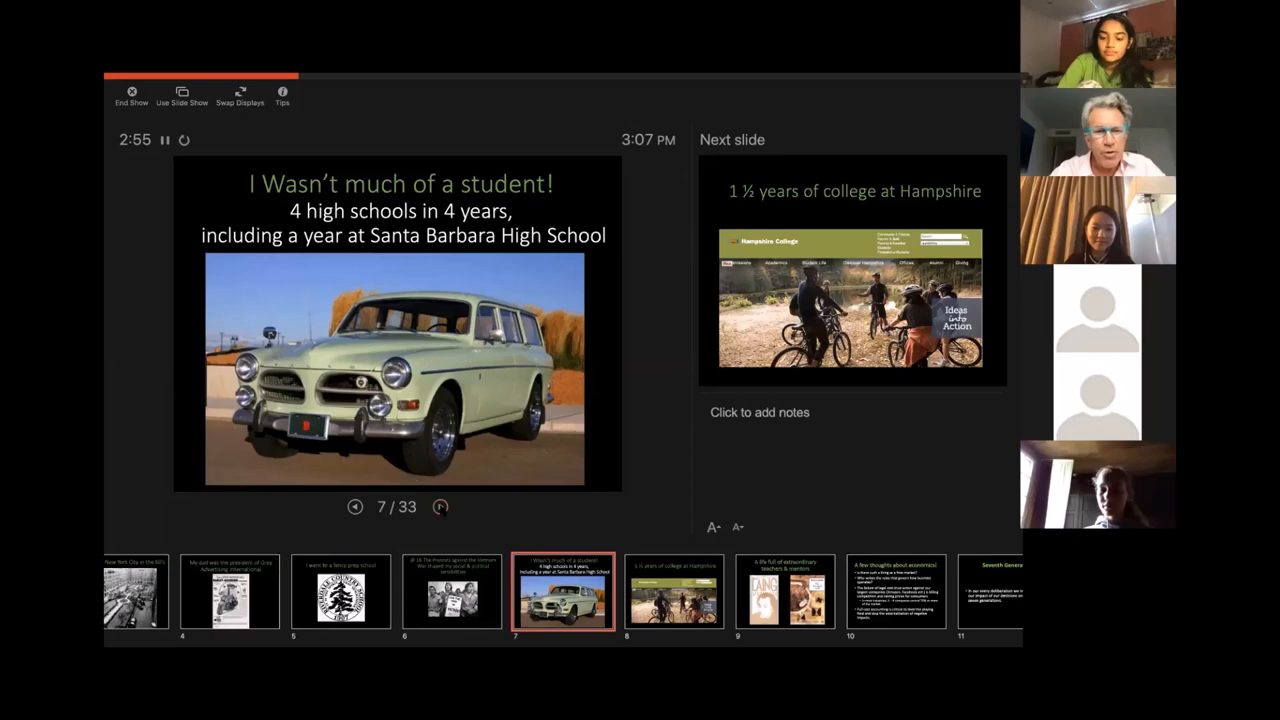
Advance from slide 7 to slide 8, the year and a half of college at Hampshire
left_click(440, 506)
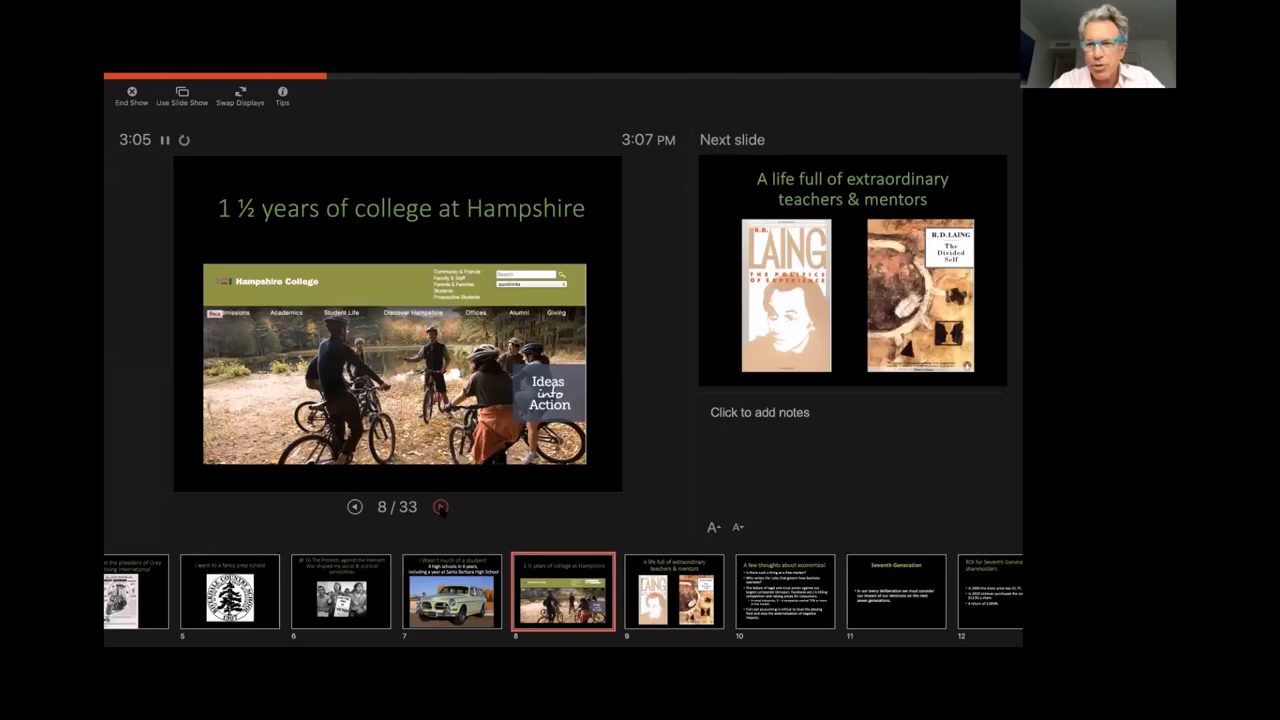
left_click(441, 506)
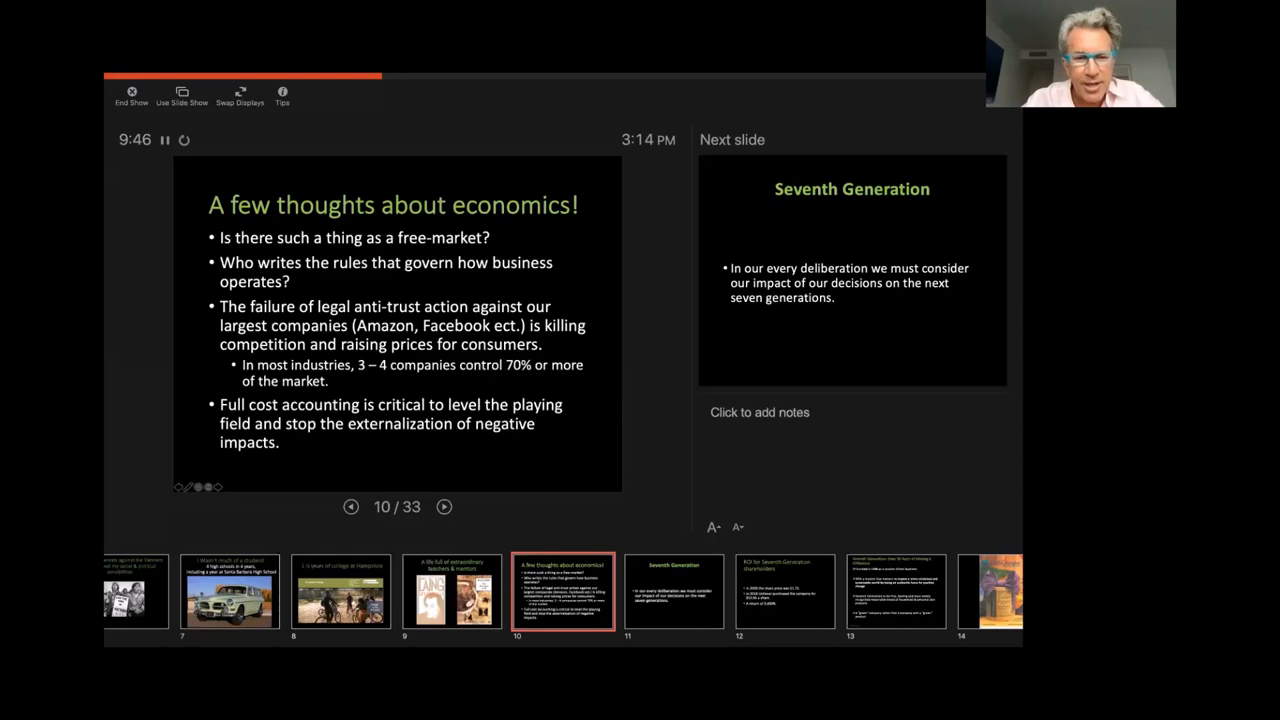
left_click(443, 506)
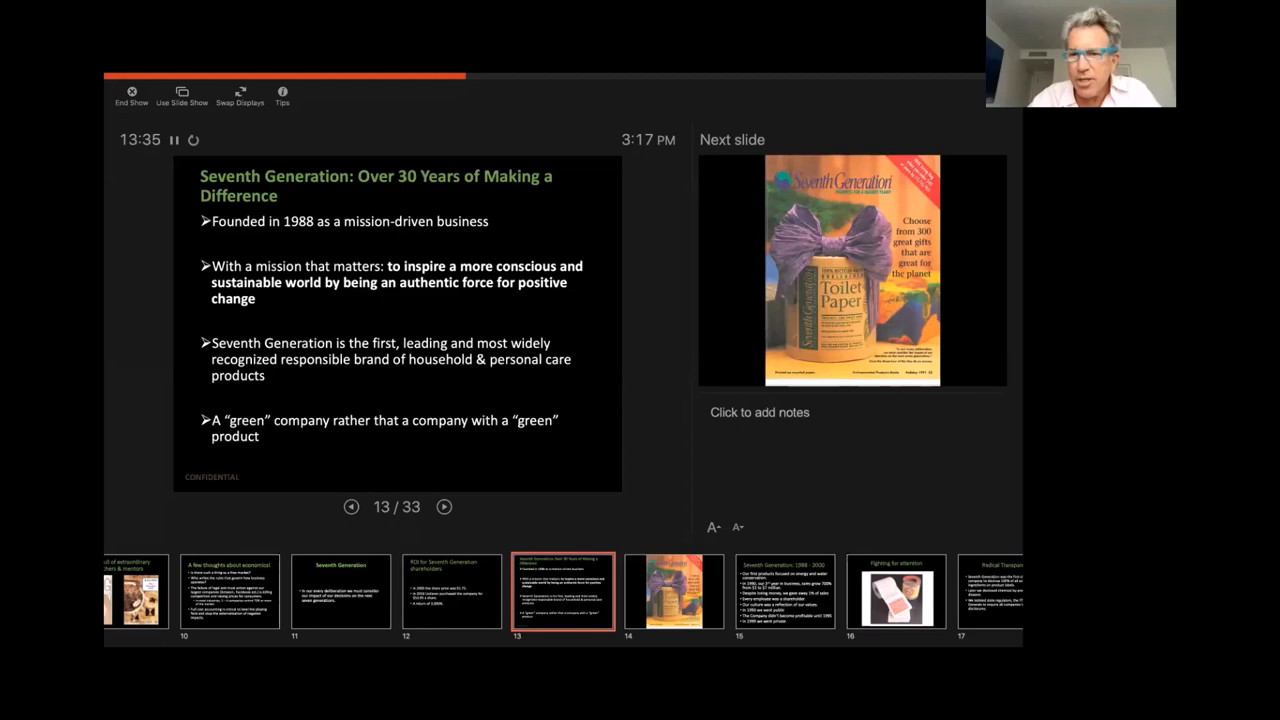
Advance to slide 15 of 33, 'Seventh Generation: 1988 - 2000'
left_click(443, 506)
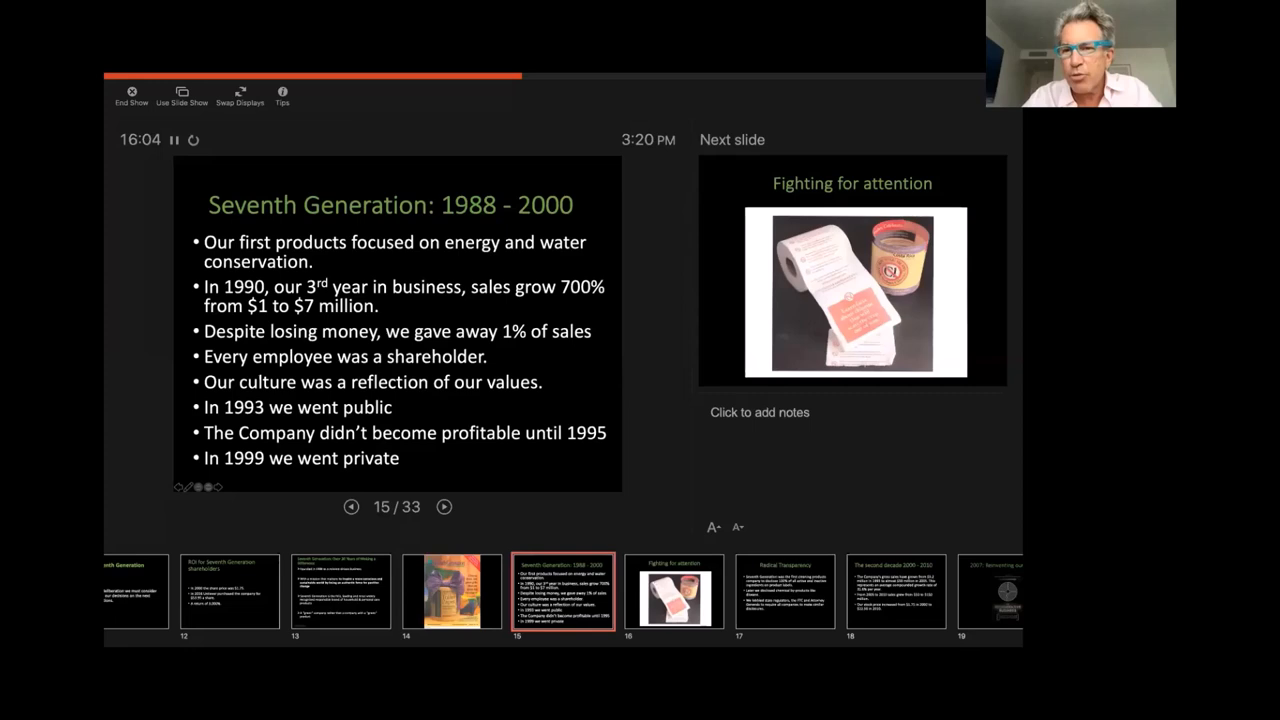
left_click(444, 506)
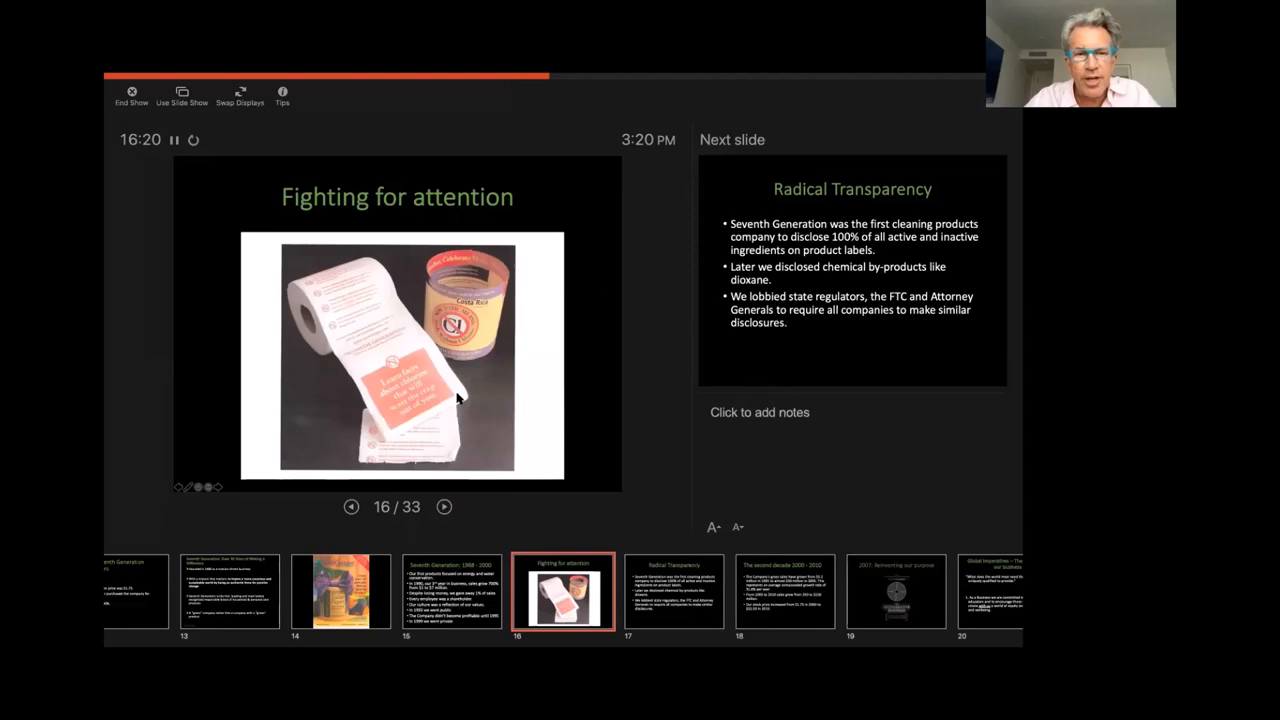
mouse_move(450, 395)
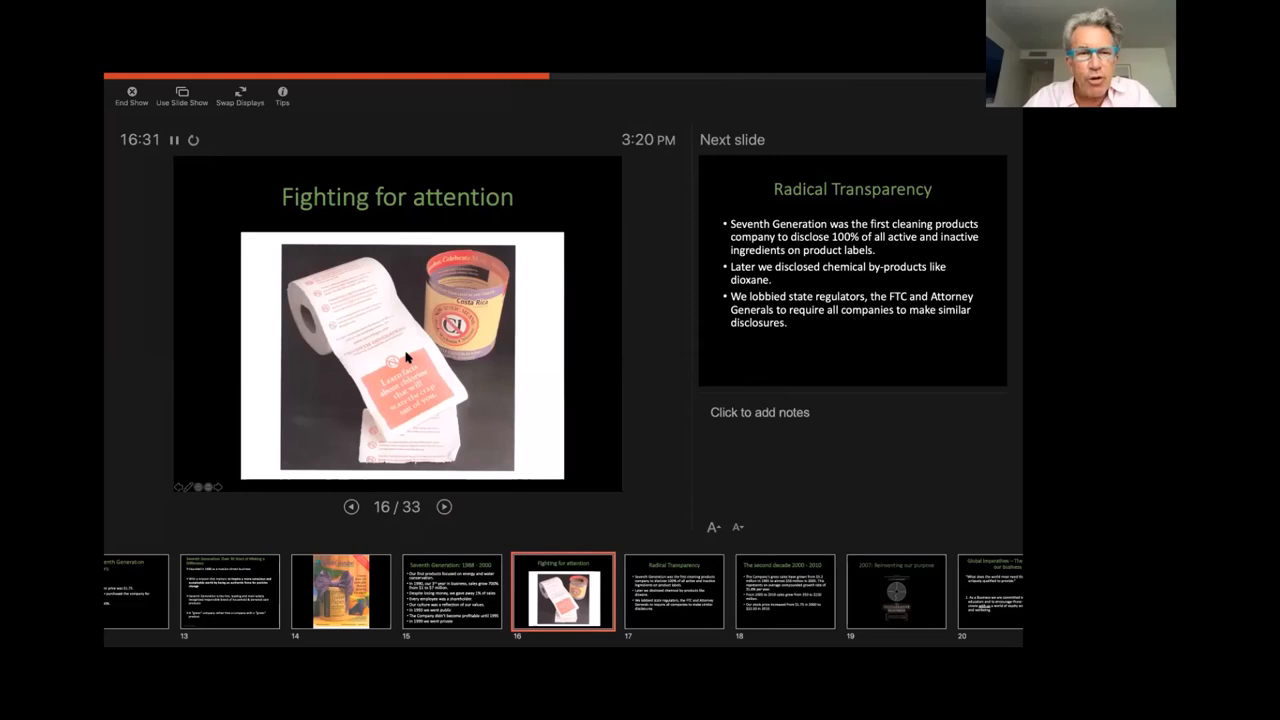
mouse_move(378, 320)
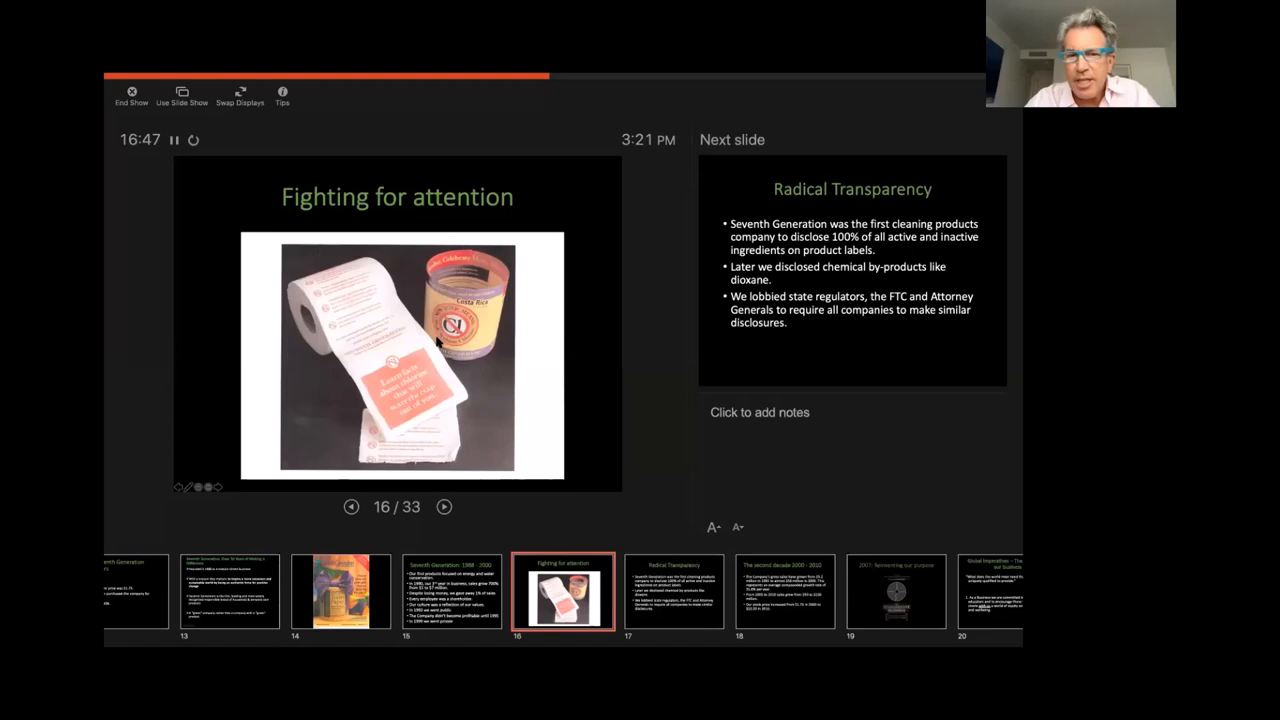
Advance to slide 17 of 33, 'Radical Transparency'
left_click(443, 506)
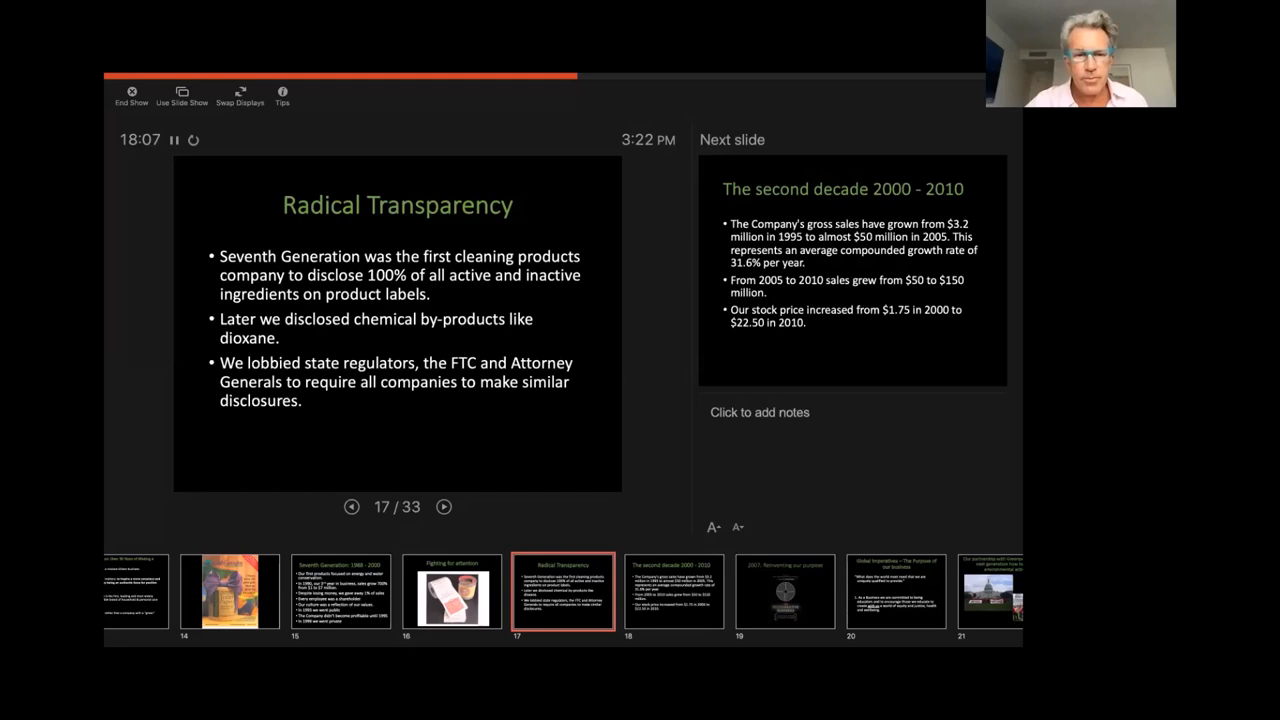
left_click(443, 506)
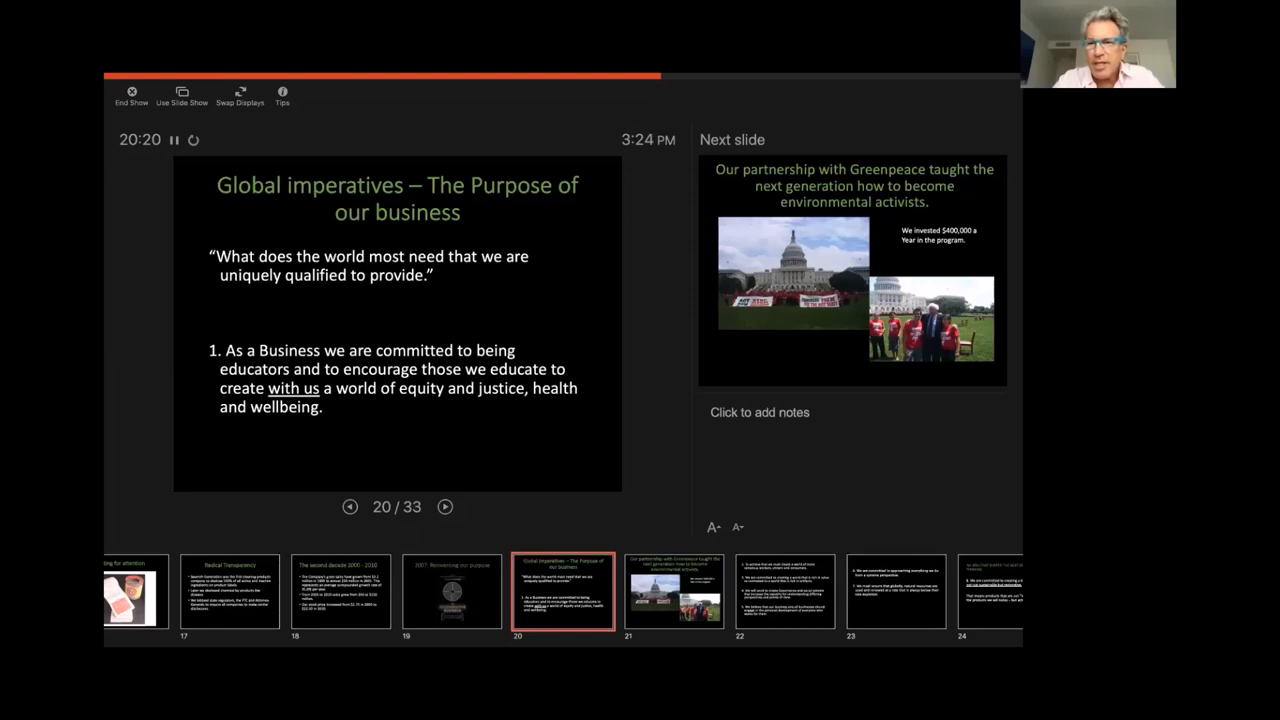
Advance through the Greenpeace partnership slide to slide 22, listing commitments 2 to 5
left_click(444, 506)
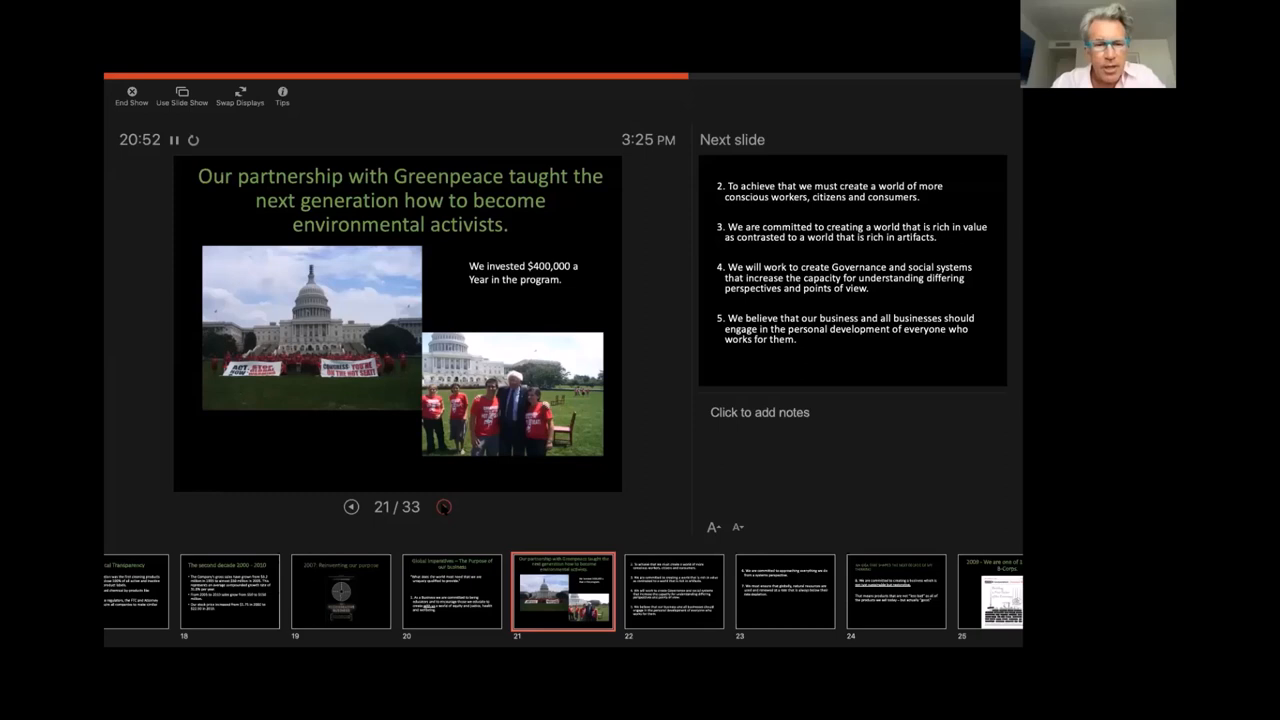
left_click(444, 506)
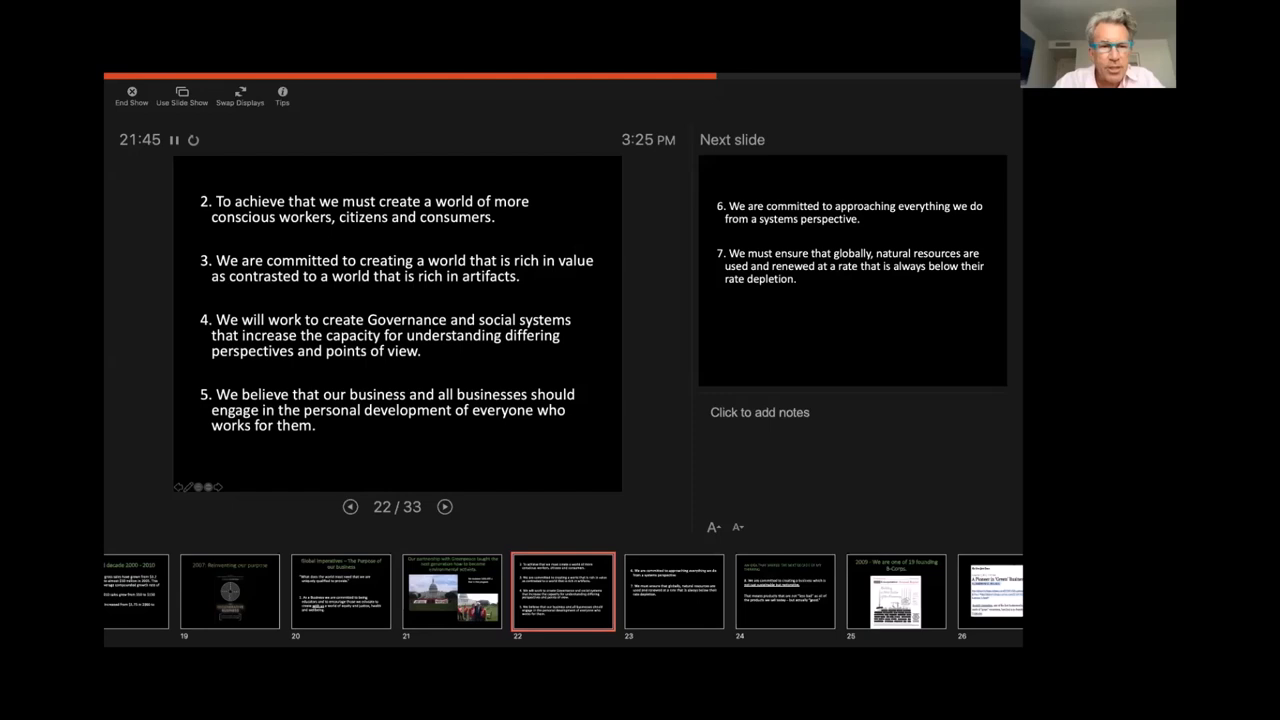
Advance from slide 22 to slide 23, commitments 6 and 7
left_click(445, 506)
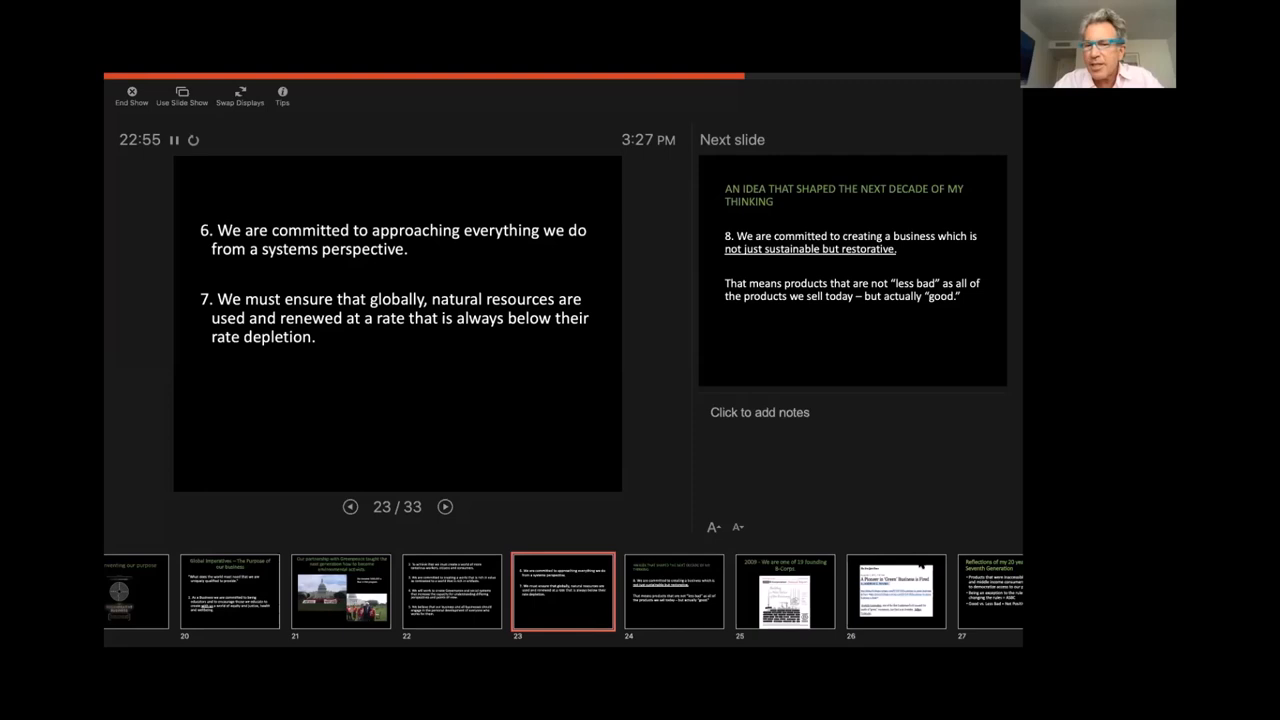
Advance from slide 23 to slide 24, commitment 8 on restorative business
left_click(445, 506)
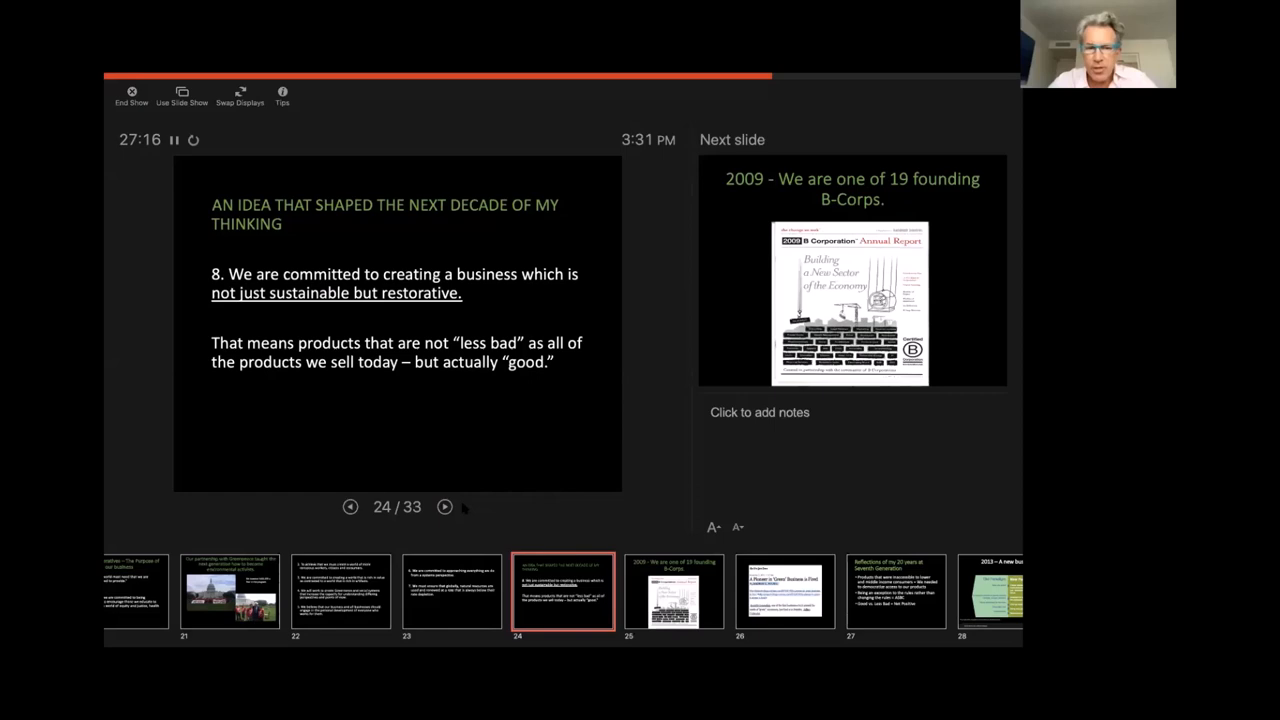
Advance the slideshow onward toward slide 27, 'Reflections of my 20 years at Seventh Generation'
left_click(444, 506)
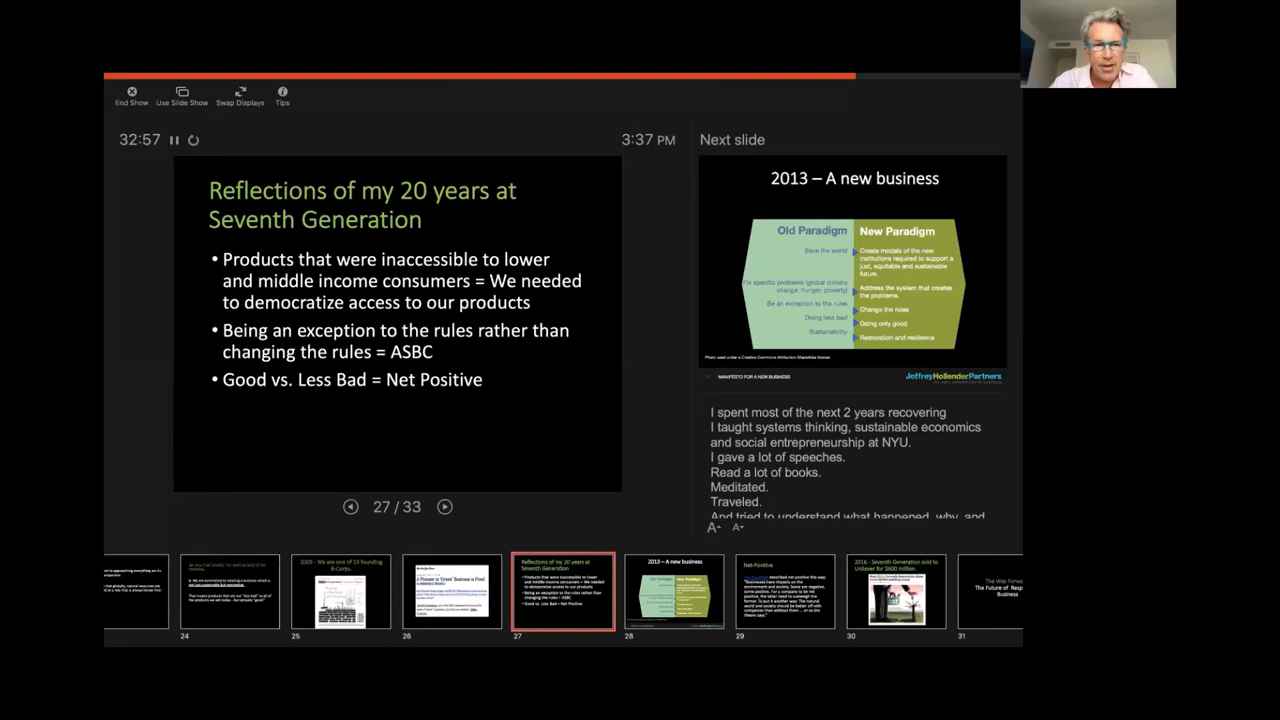
Advance the slideshow onward to slide 28, '2013 – A new business'
left_click(444, 506)
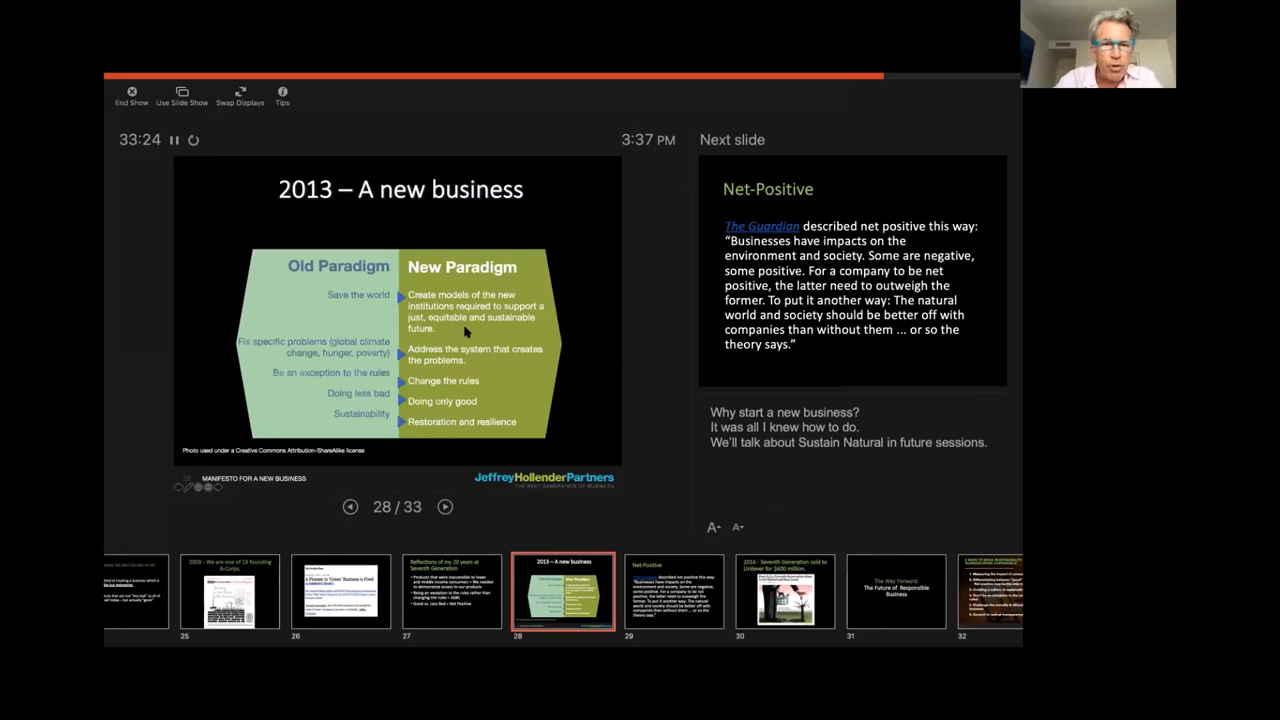
mouse_move(369, 367)
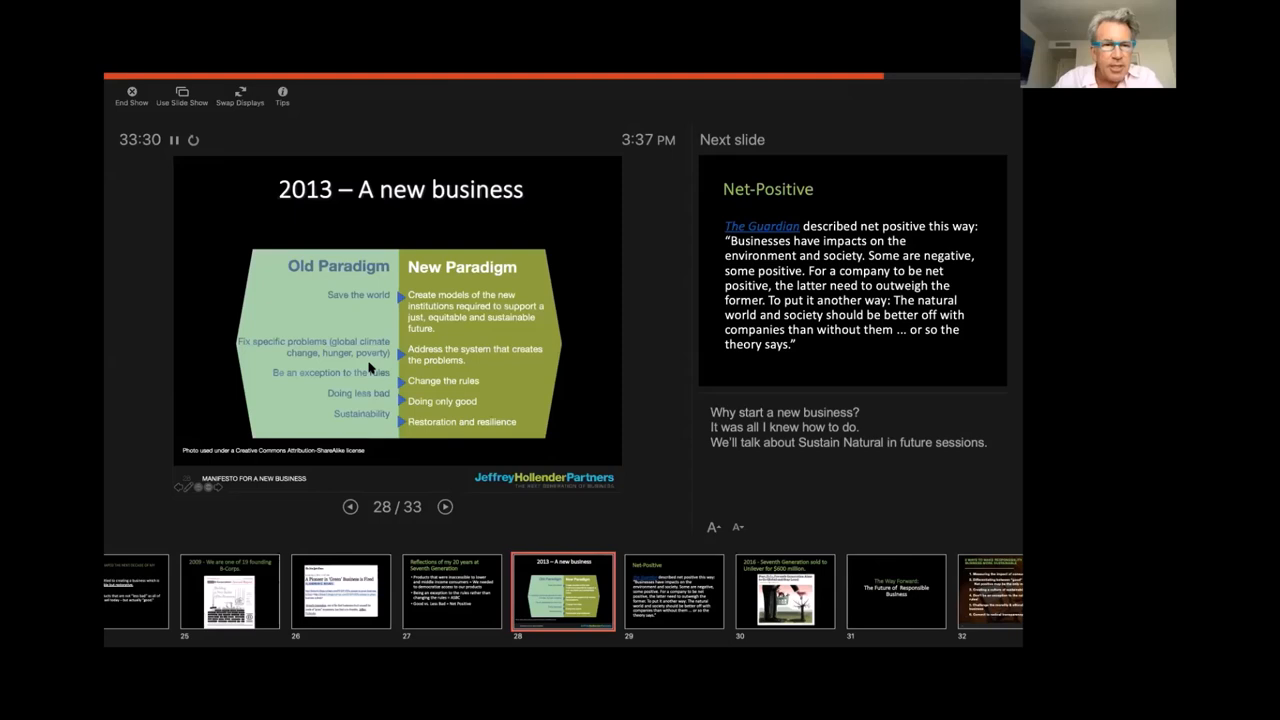
mouse_move(418, 367)
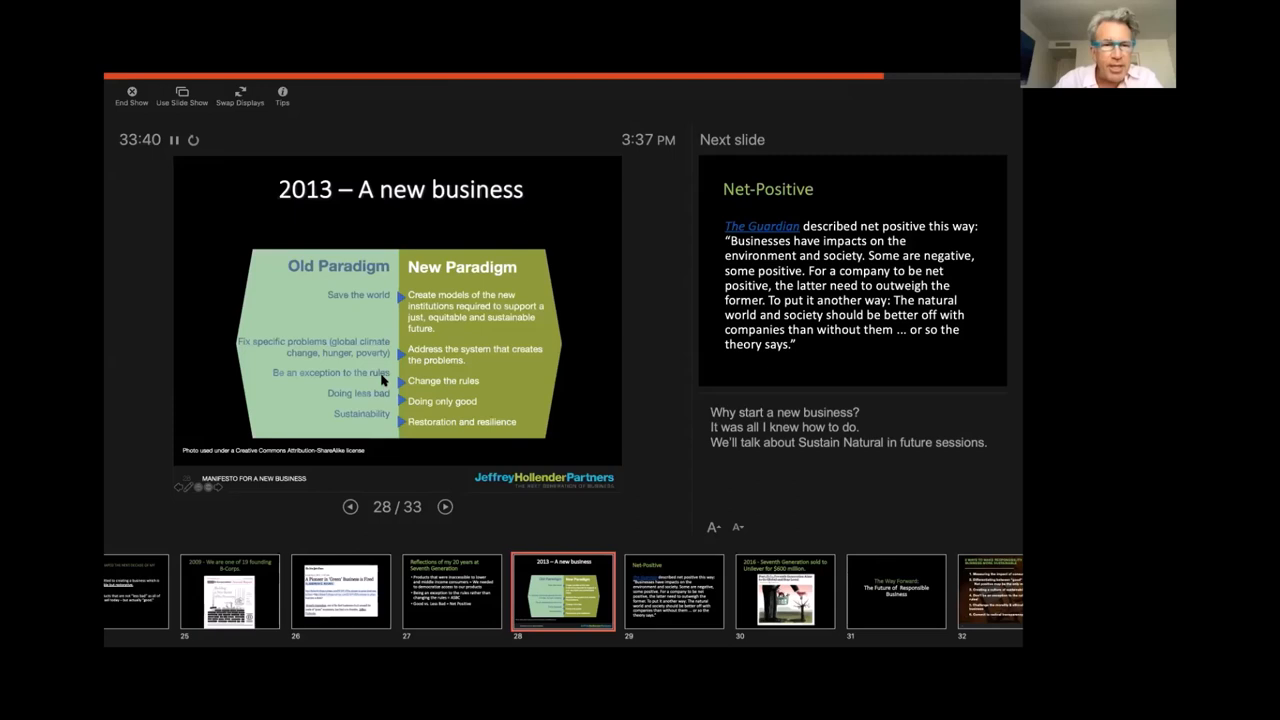
mouse_move(385, 395)
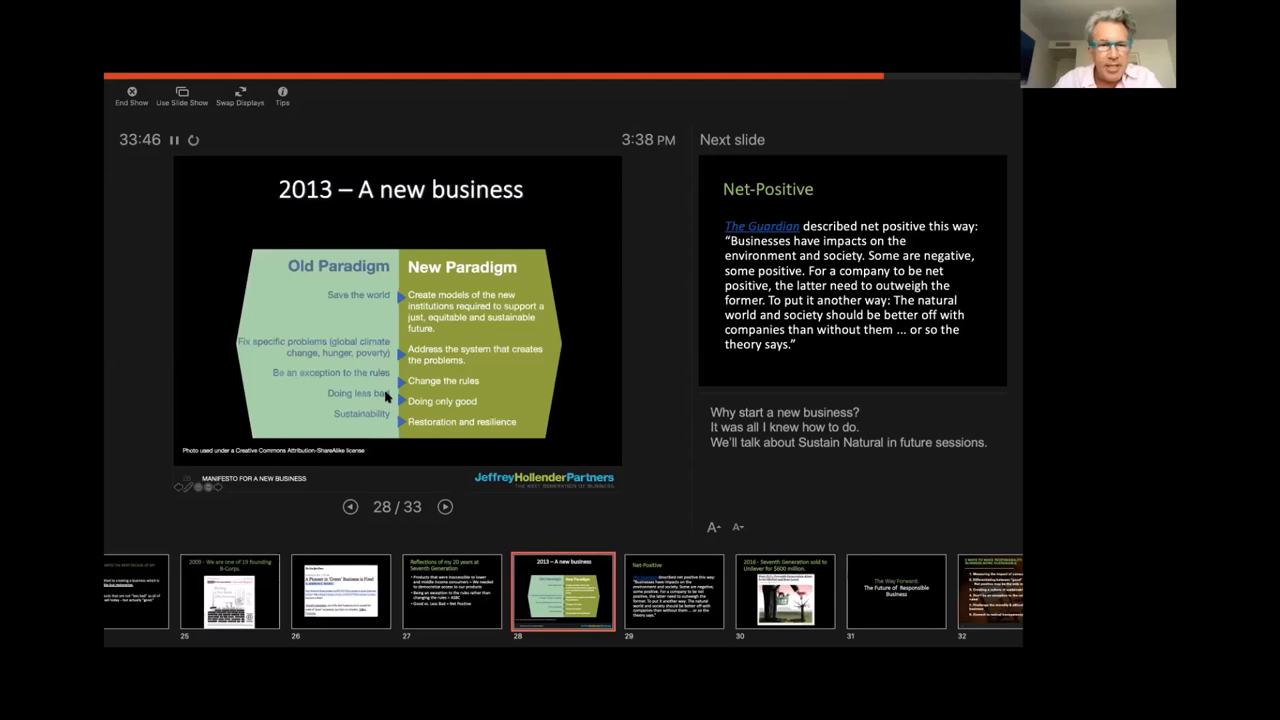
mouse_move(379, 426)
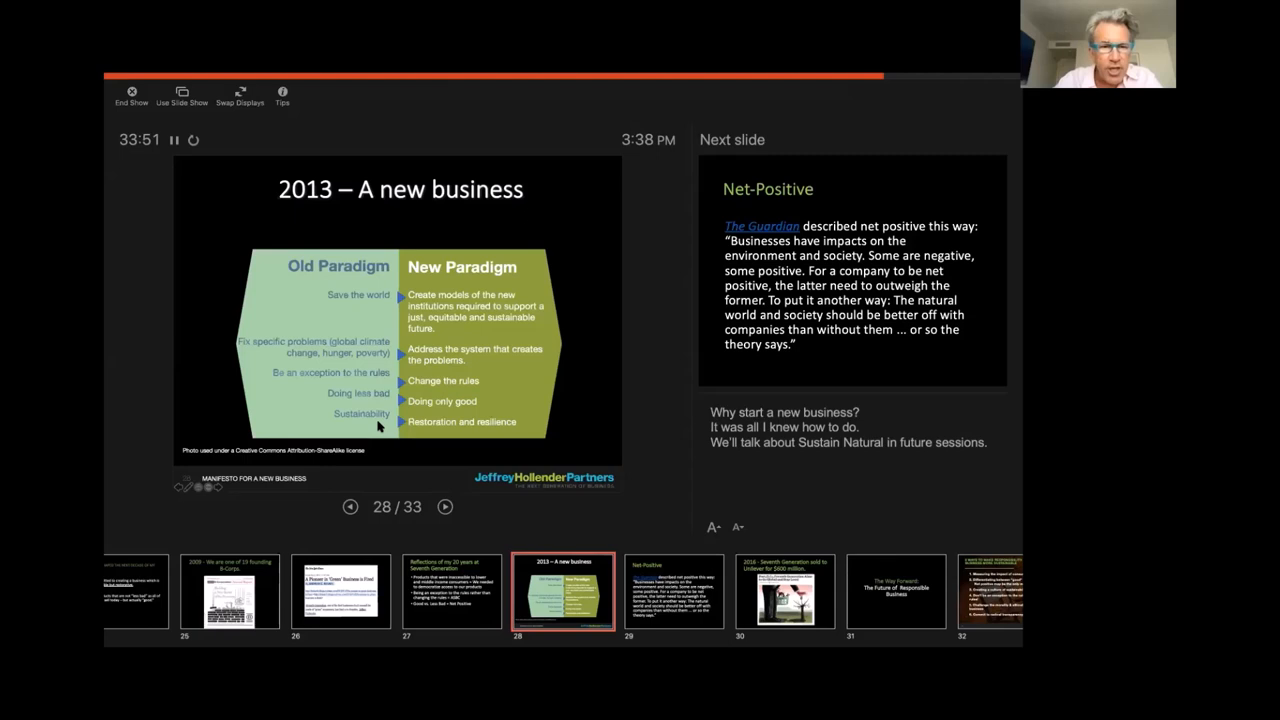
mouse_move(432, 471)
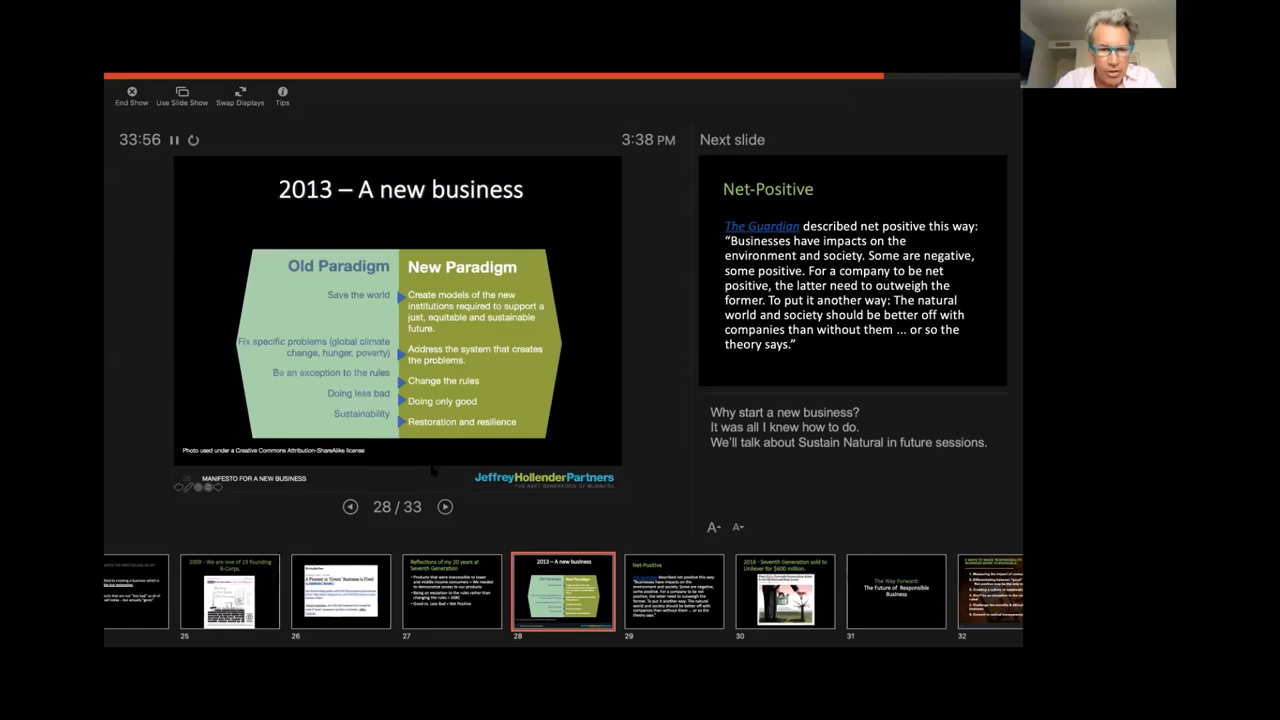
Advance from the '2013 – A new business' slide to the Net-Positive slide
left_click(444, 506)
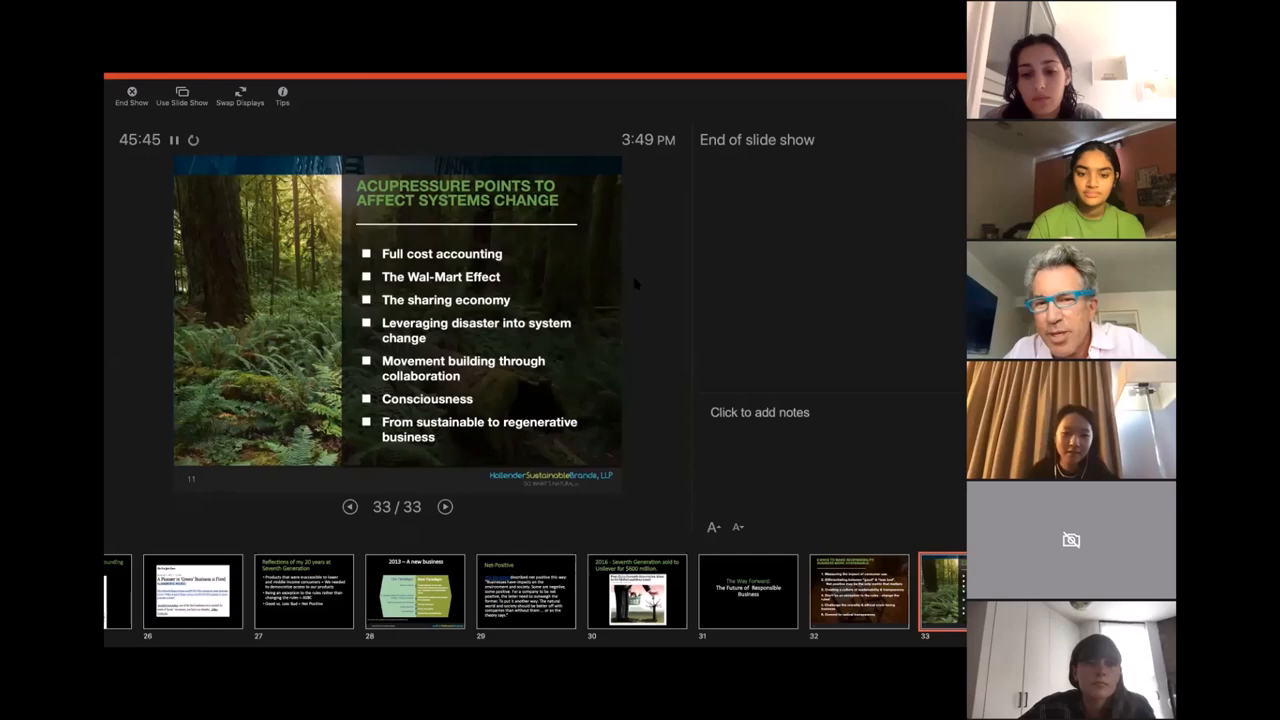
mouse_move(760, 302)
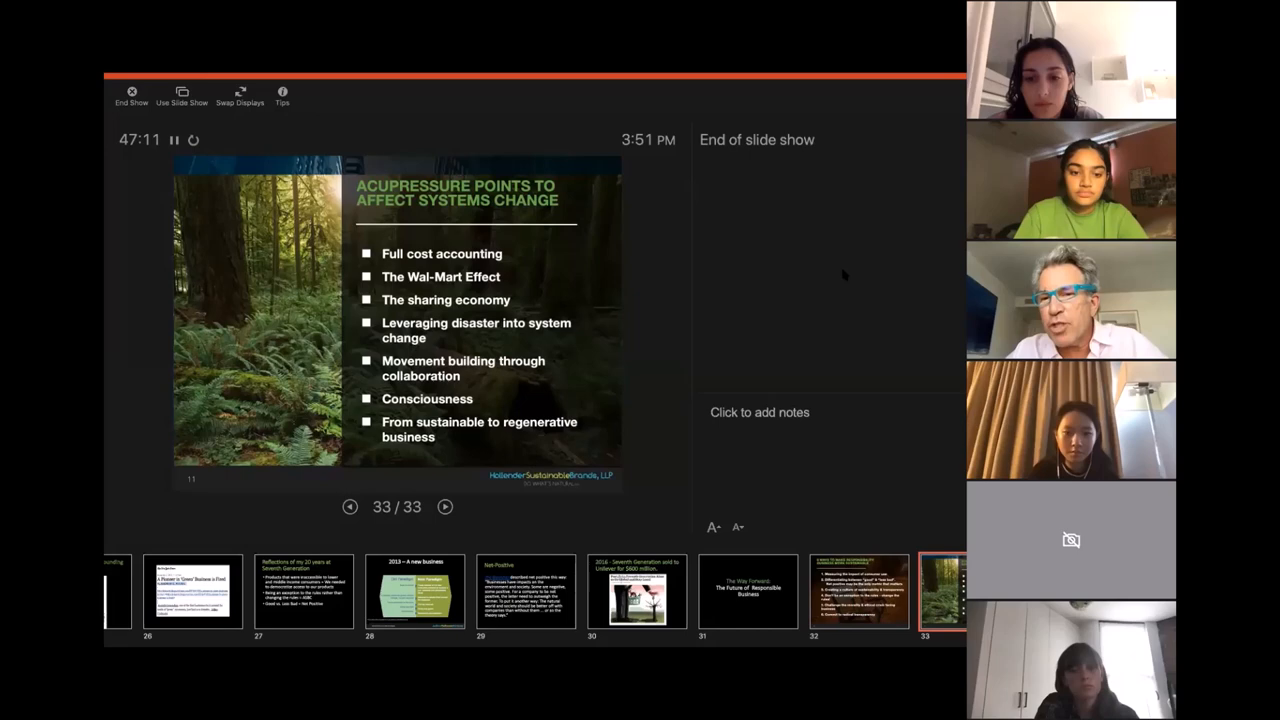
mouse_move(838, 283)
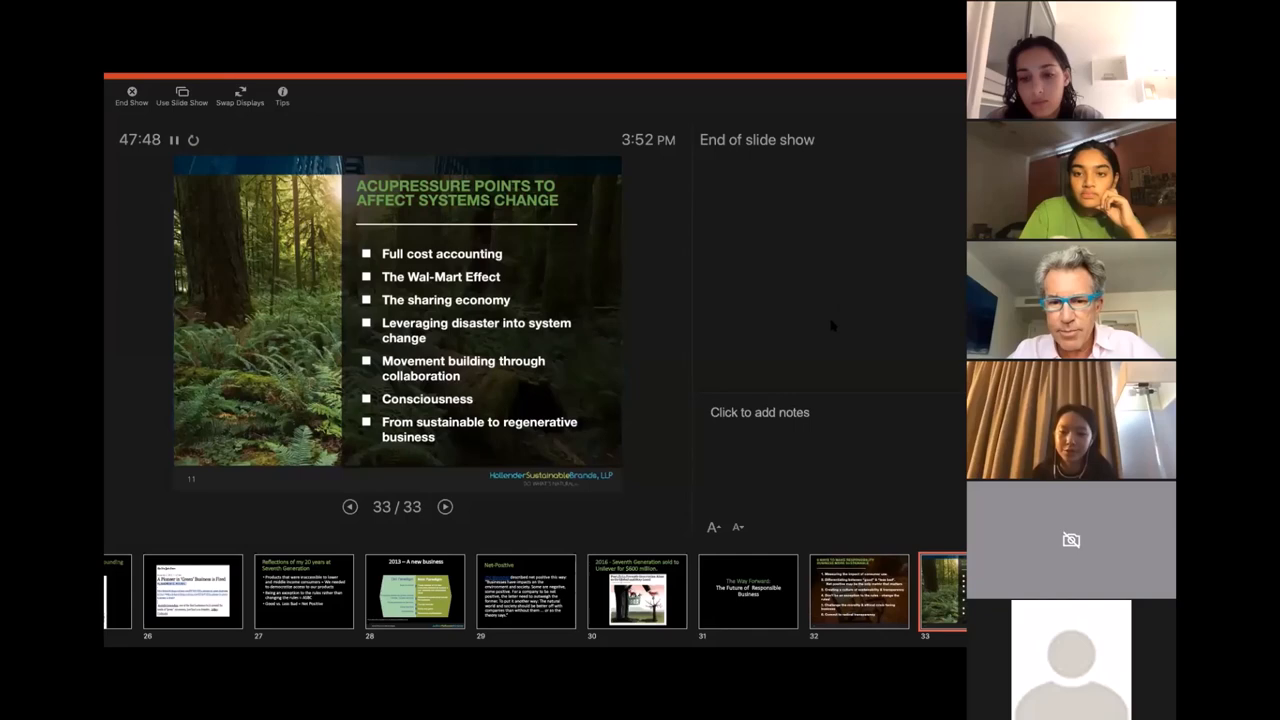
End the slideshow with End Show, returning to the Zoom participants' gallery
left_click(131, 97)
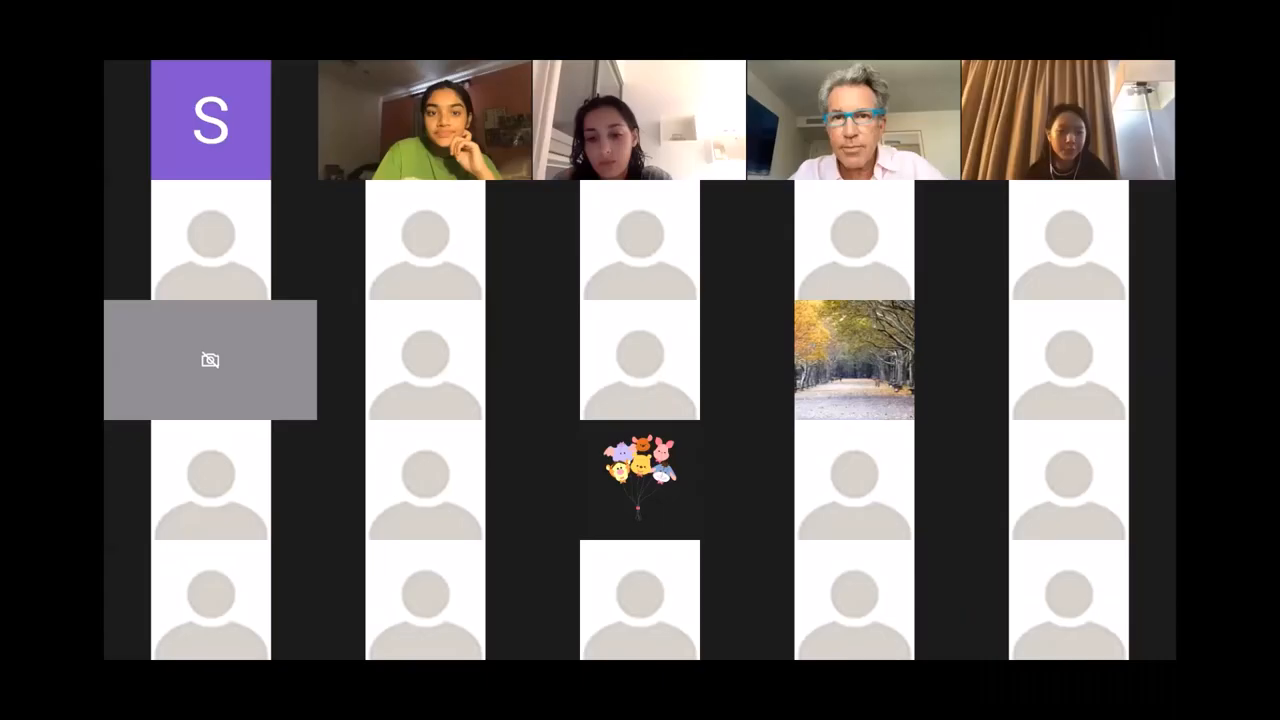